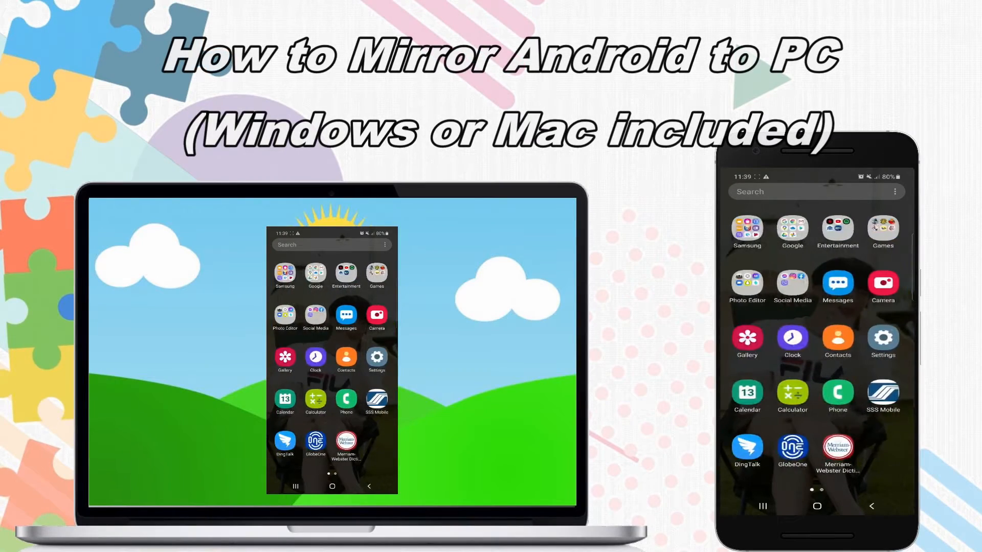
# Step: Select the detected computer LetsView[ApowerTech-04] and view its Phone Screen Mirroring option
pyautogui.hscroll(-3)
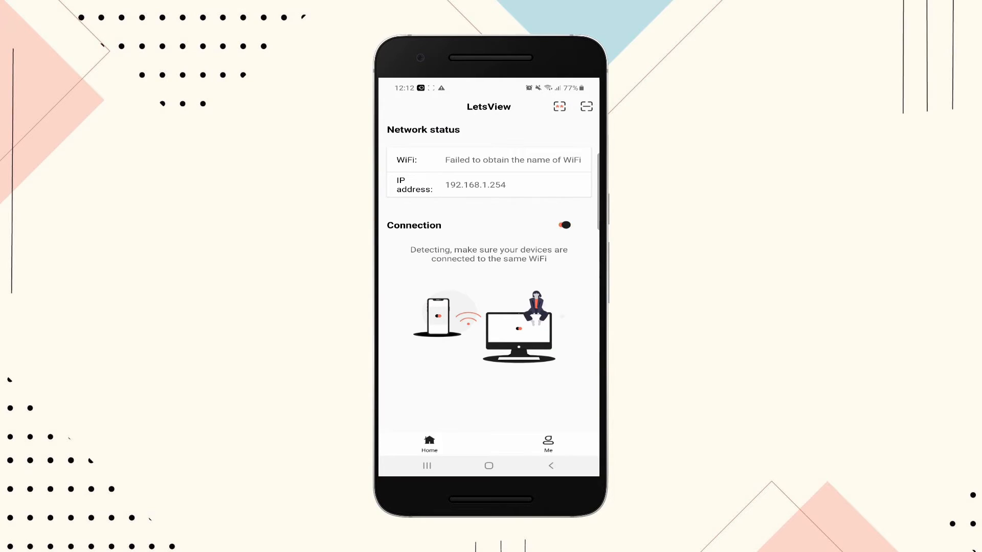
pyautogui.click(562, 225)
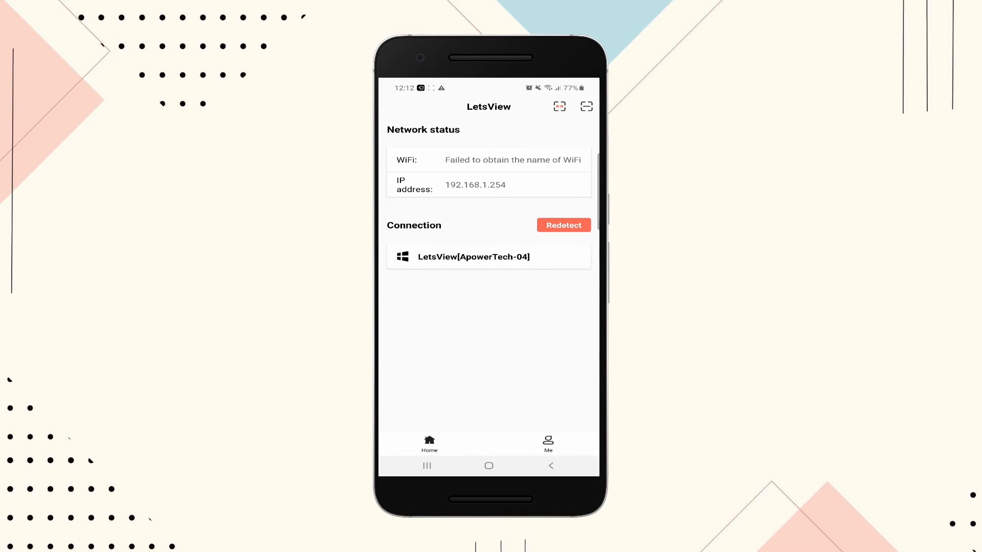
pyautogui.click(473, 257)
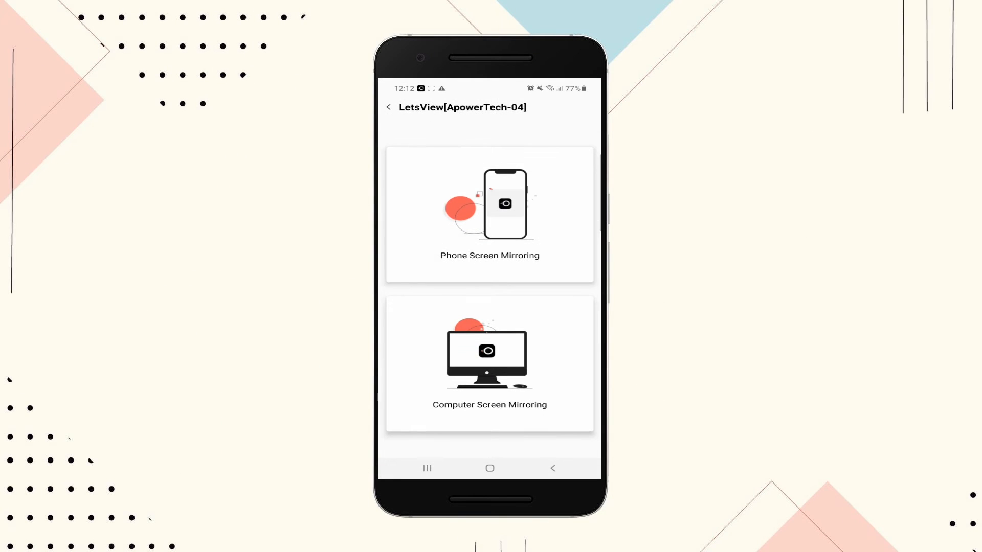
pyautogui.click(490, 215)
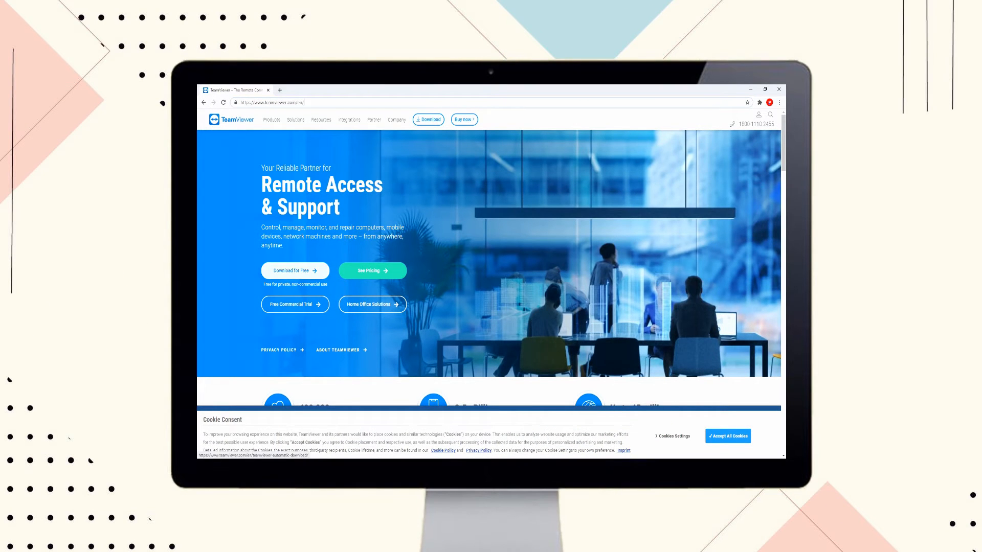
pyautogui.moveTo(478, 450)
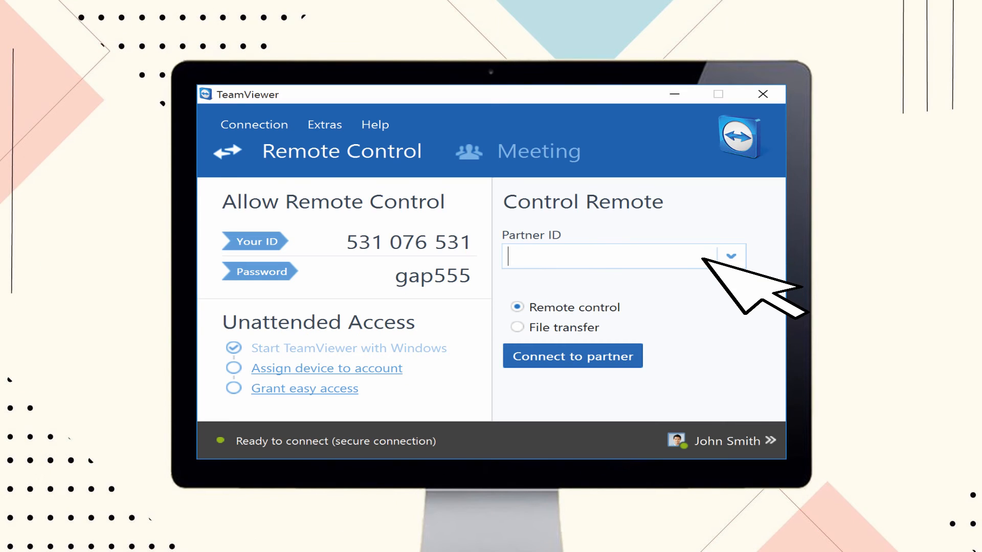
pyautogui.moveTo(770, 294)
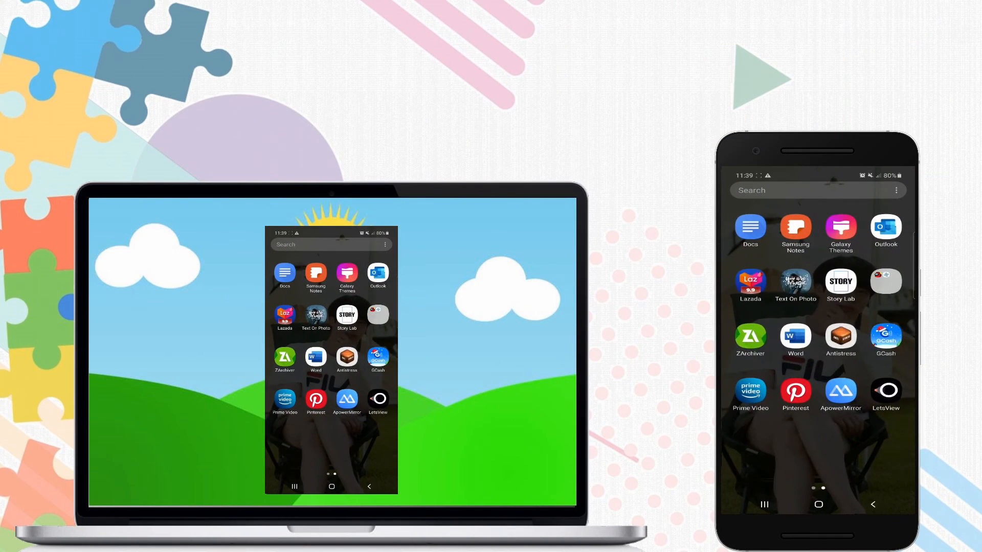
# Step: Swipe the phone's home screen back to its first app page, mirrored on the laptop
pyautogui.hscroll(-3)
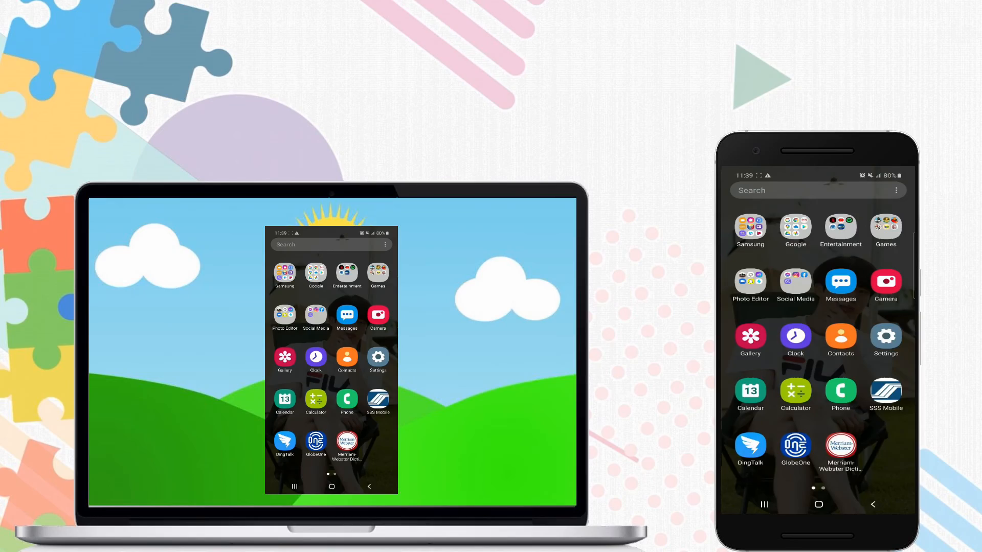